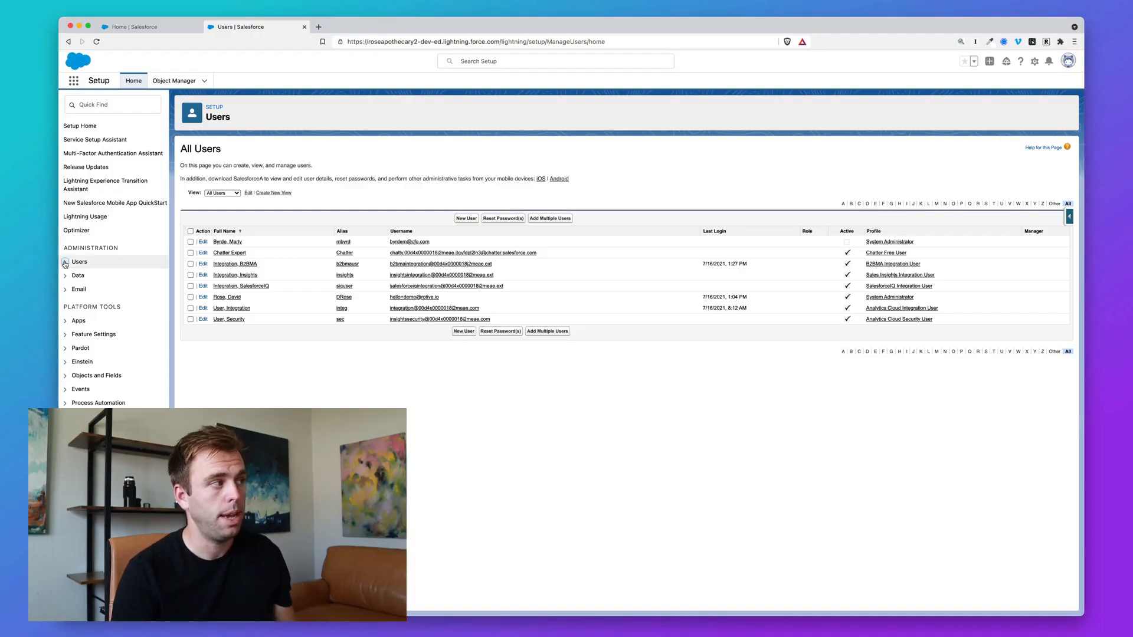
Navigate from Users administration to the Permission Sets page
click(79, 262)
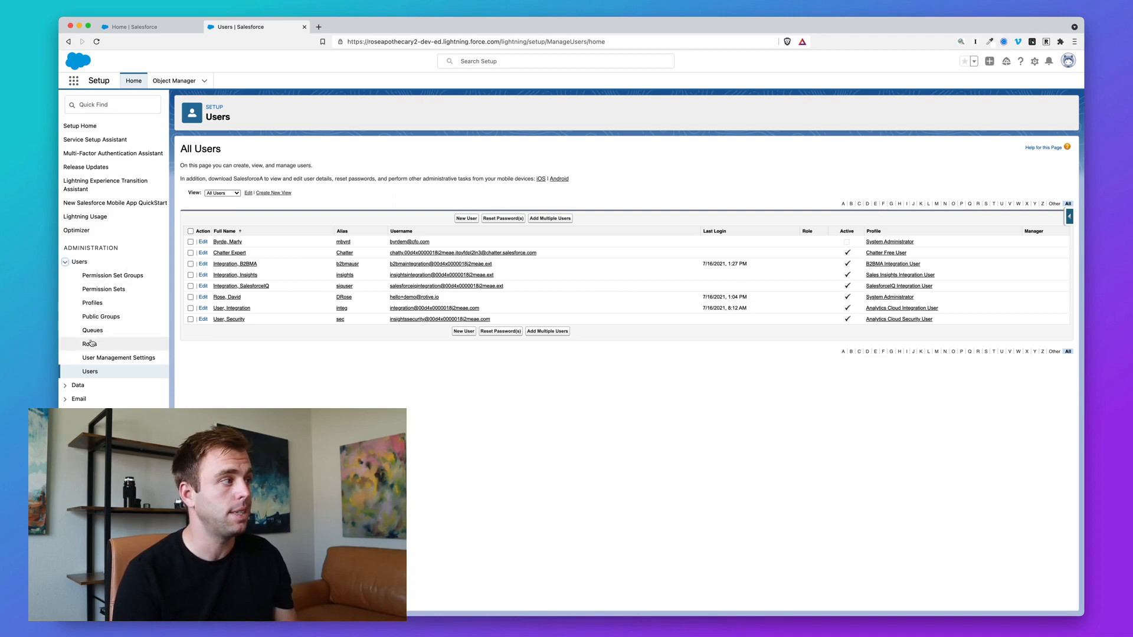
click(103, 289)
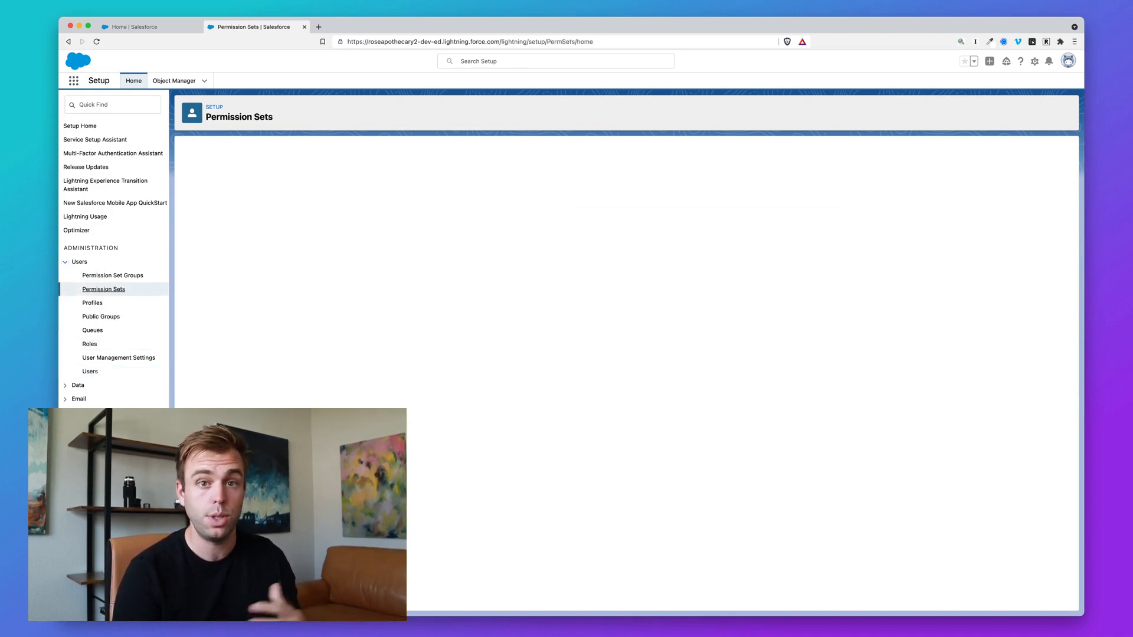
Switch to the Permission Set Groups page, which shows no groups yet
click(104, 290)
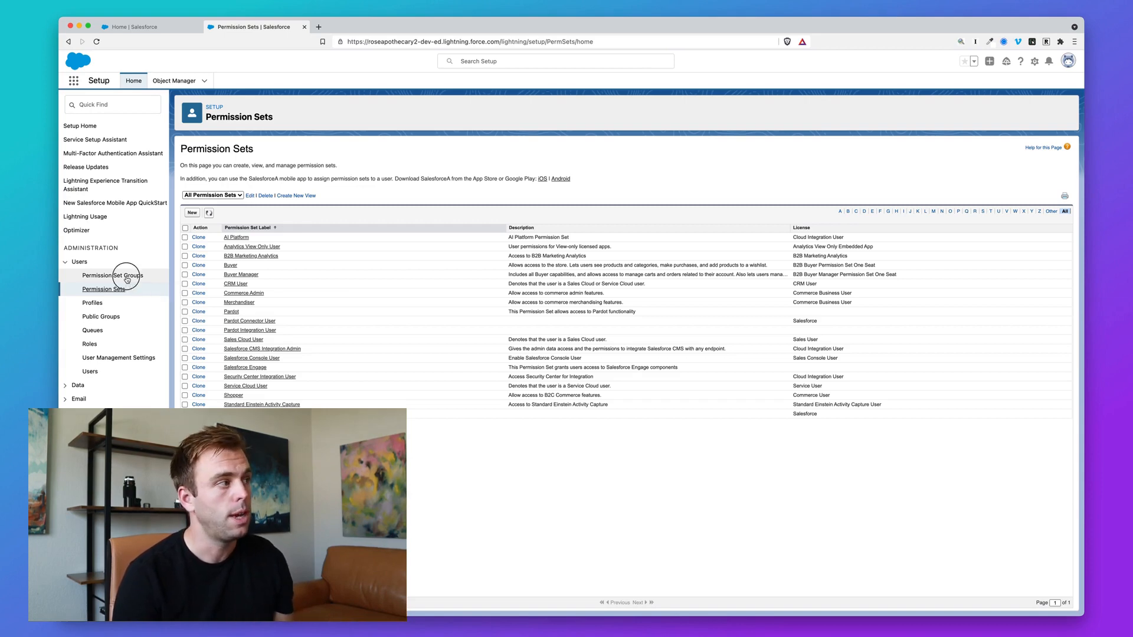
click(113, 275)
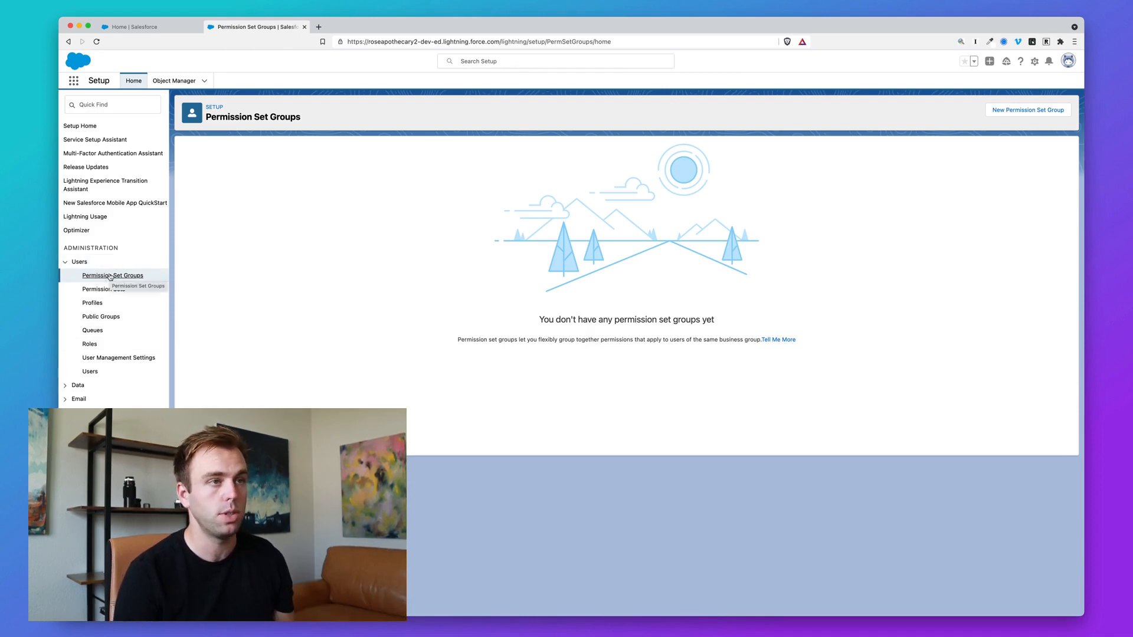
Create and save a permission set group labelled 'Sales User Permission Set Group' with the default API name
click(1027, 109)
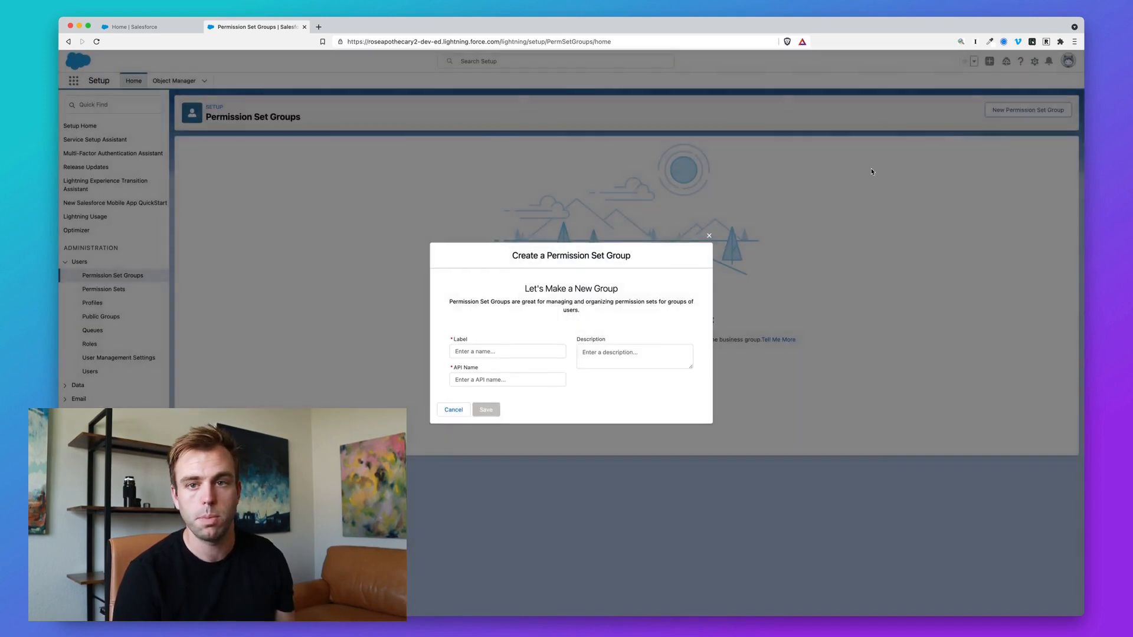
click(507, 351)
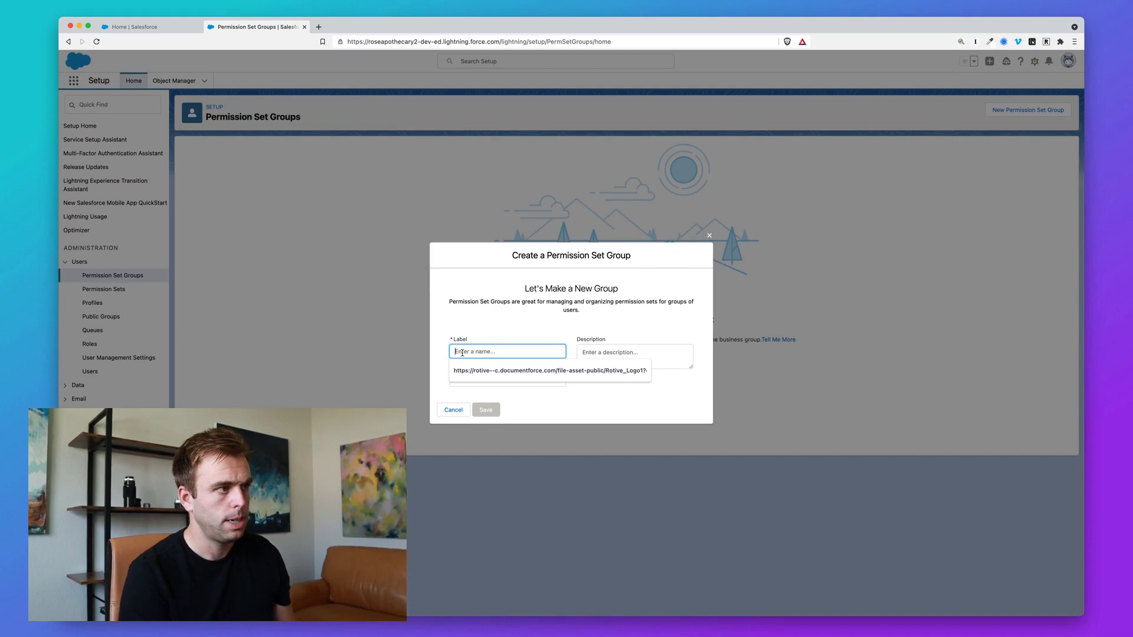
text(New)
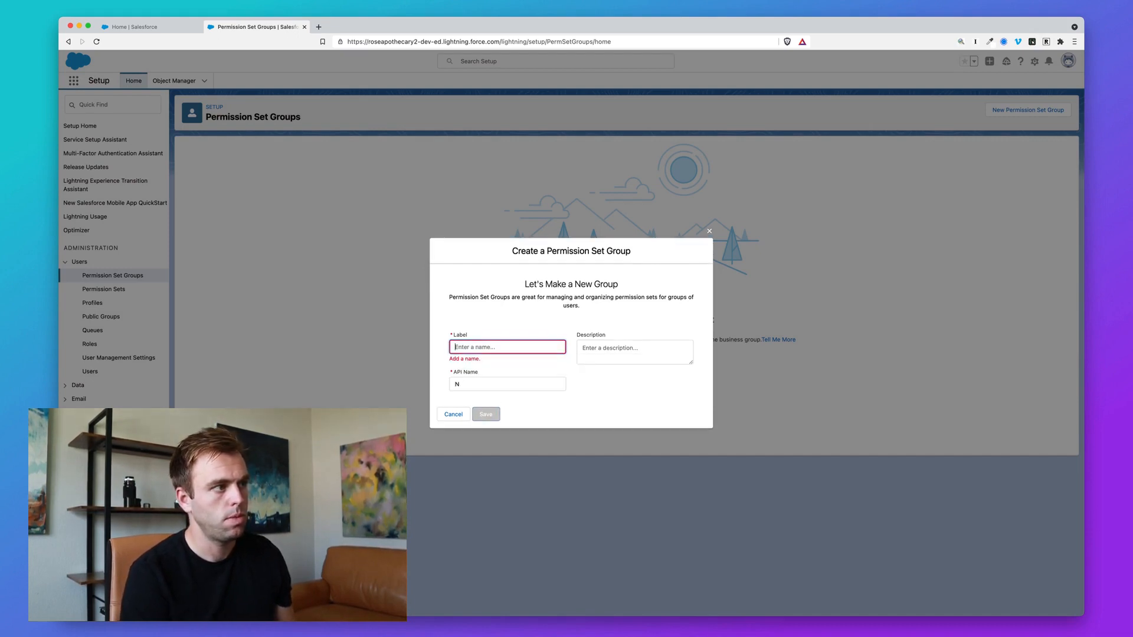
text(Sales User Permission Set G)
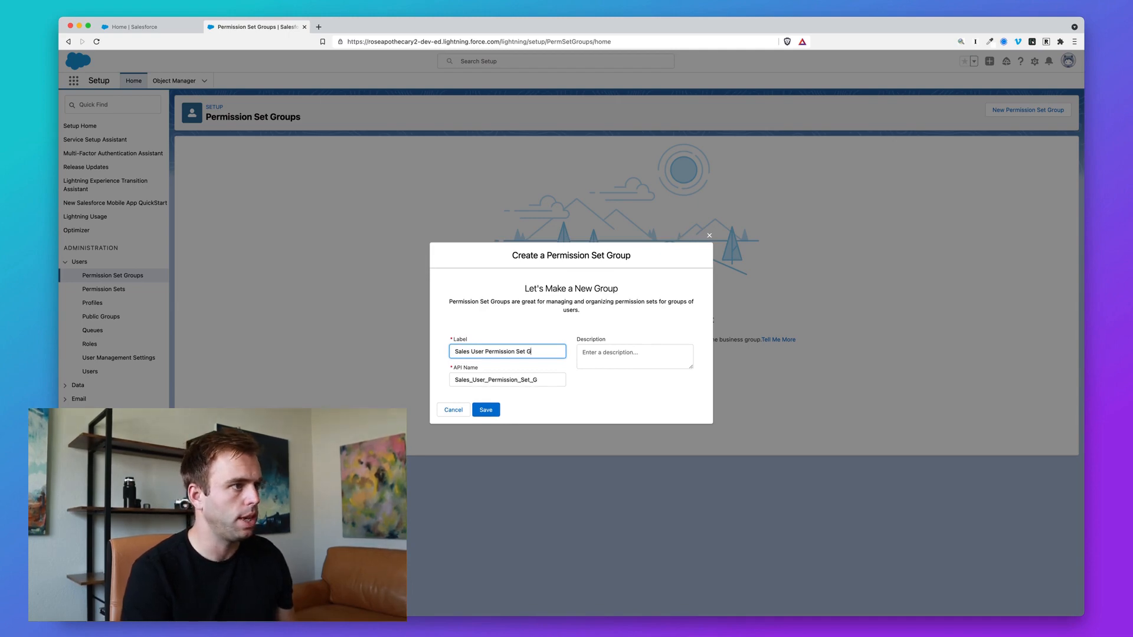
text(roup)
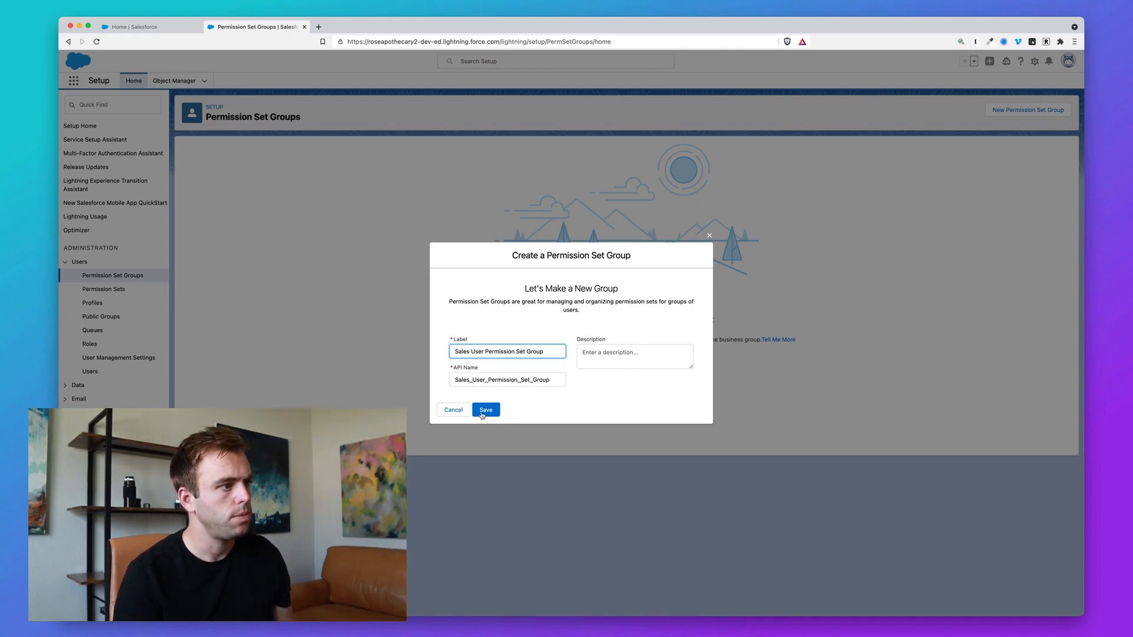
click(486, 409)
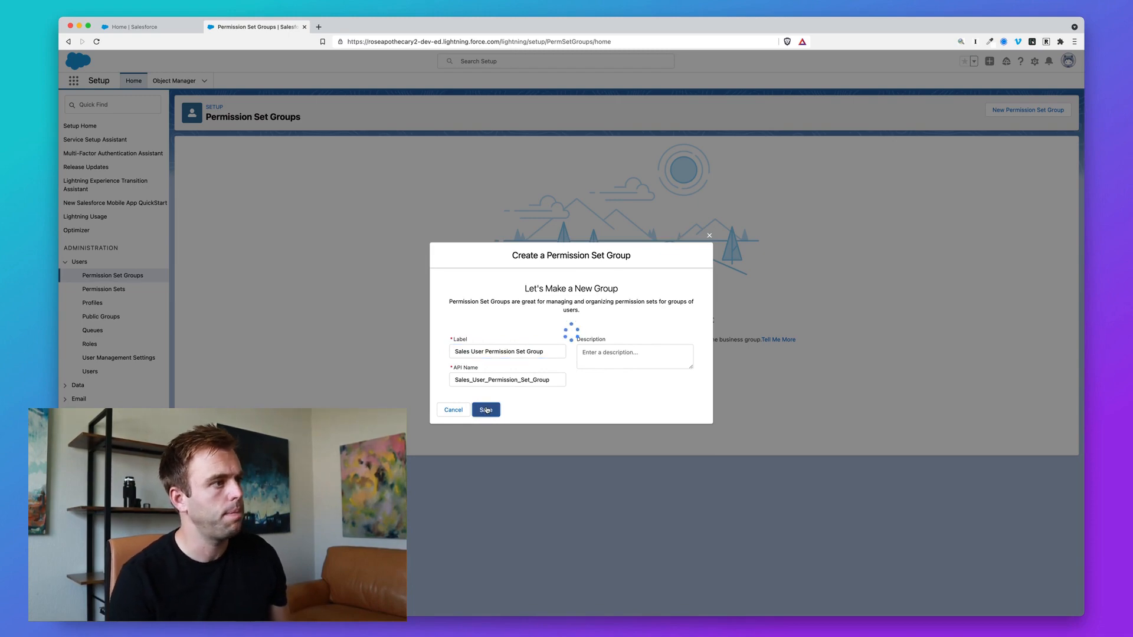
click(485, 410)
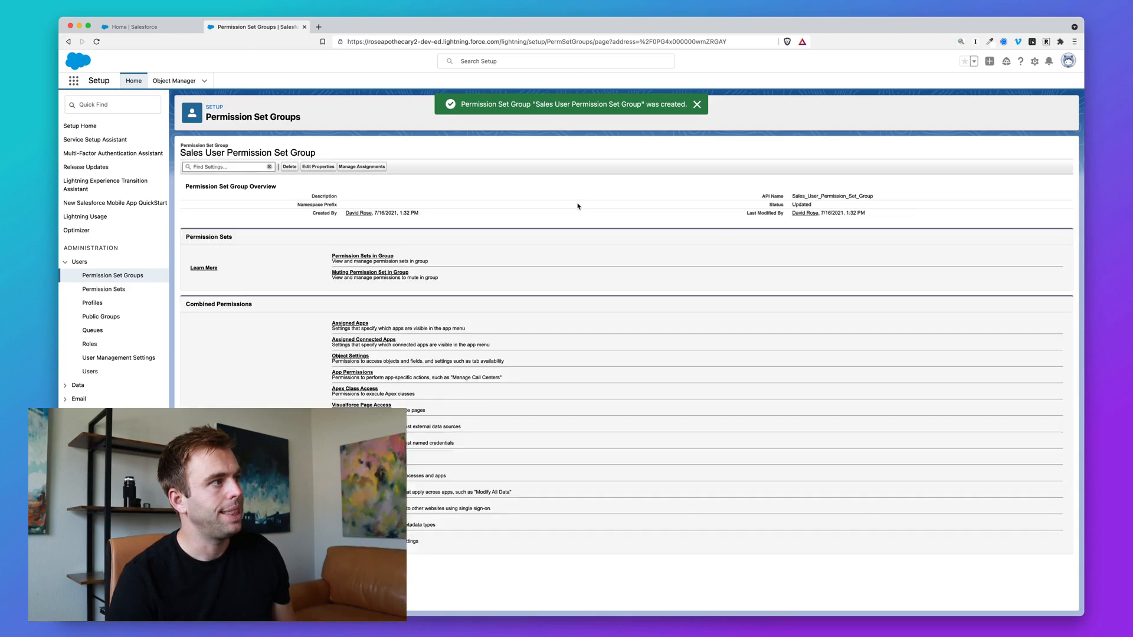
Review the group's assignments and reach the list of permission sets available to add
click(696, 104)
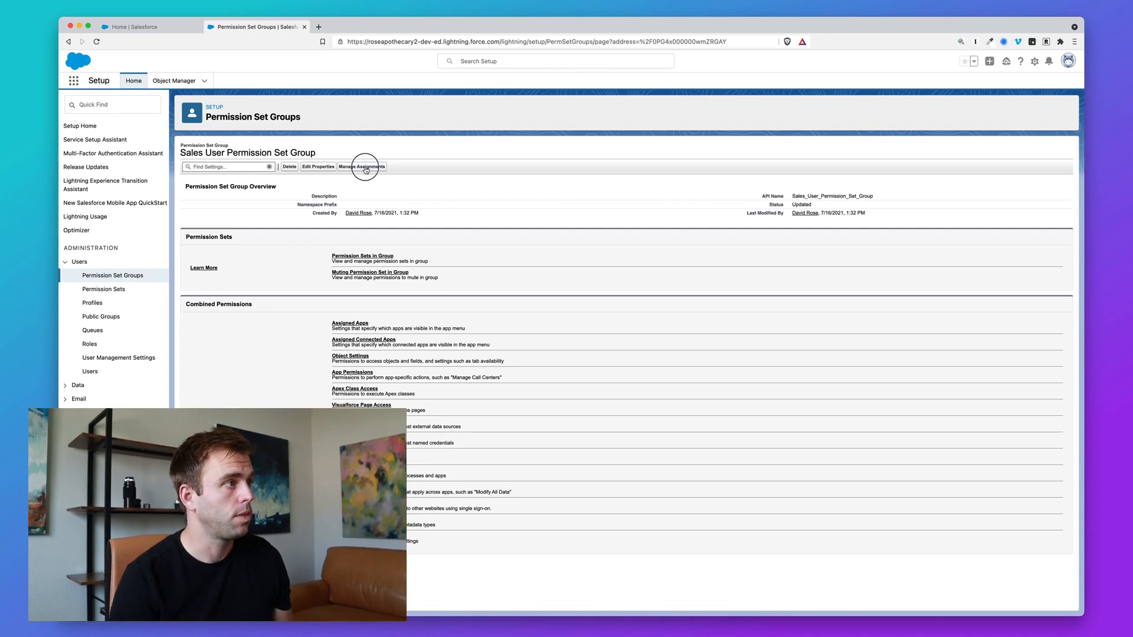
click(362, 167)
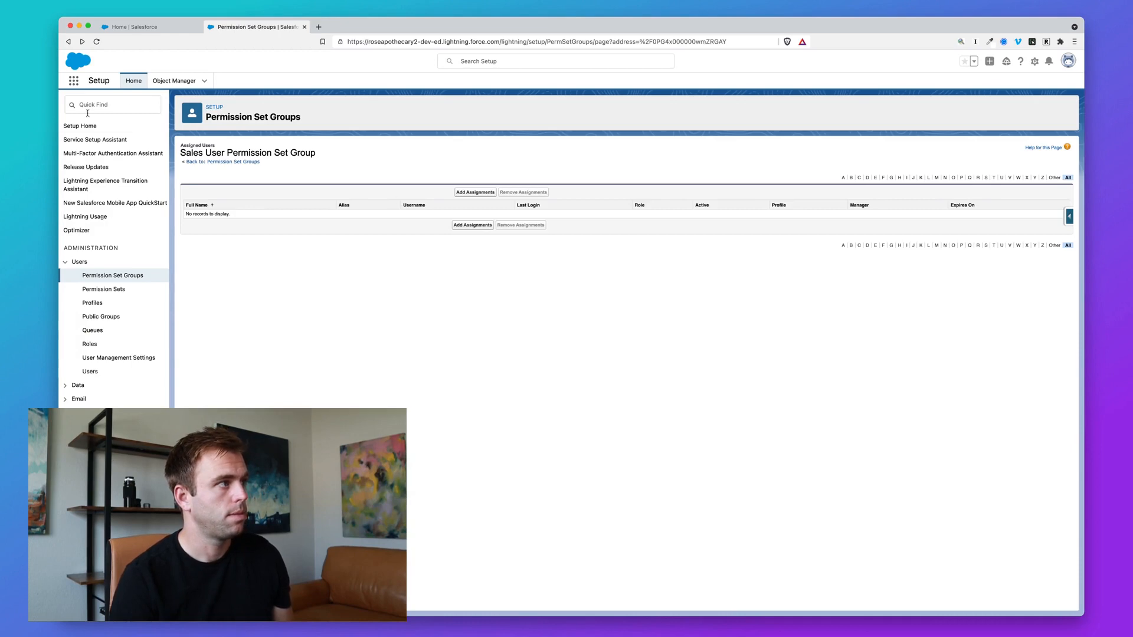
click(226, 162)
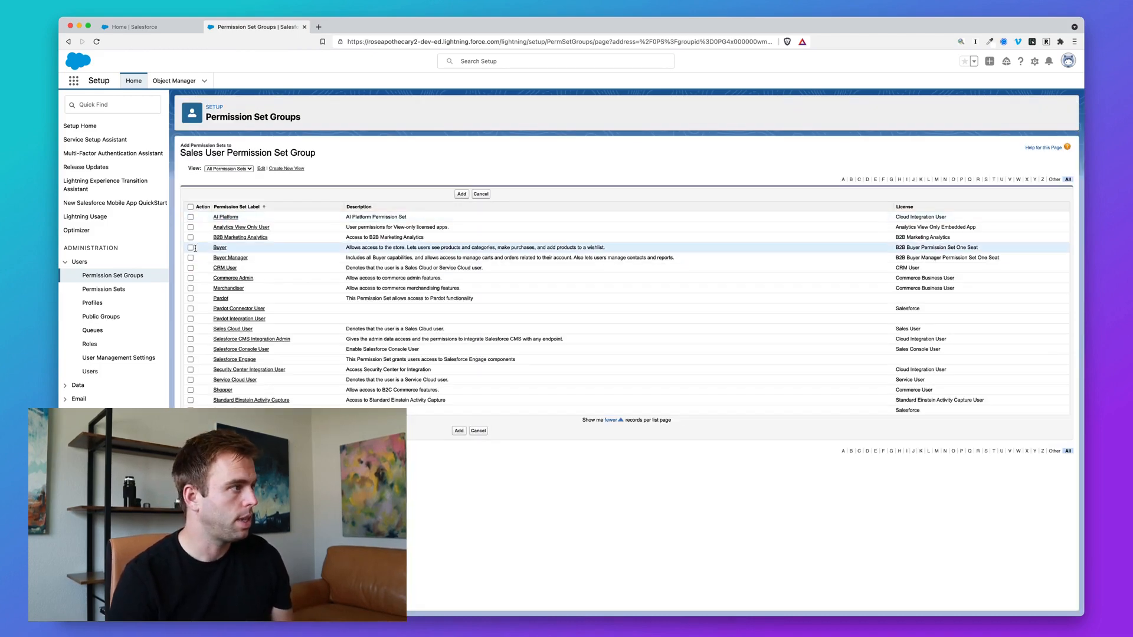
Add Buyer, Buyer Manager, CRM User, Pardot and Sales Cloud User to the group and finish
click(191, 268)
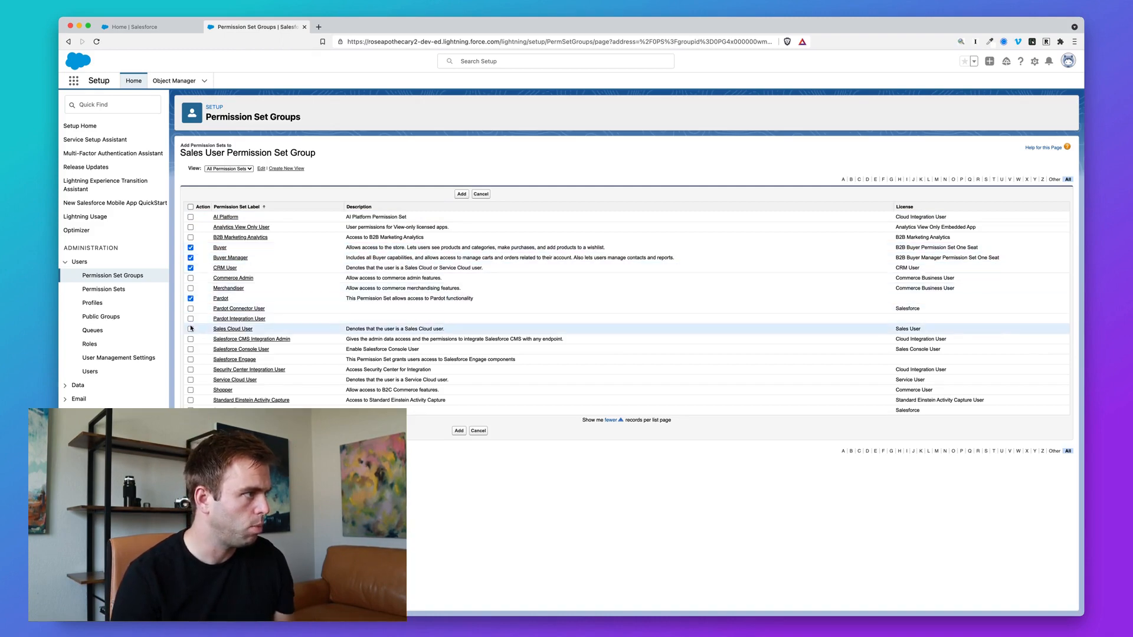
click(191, 329)
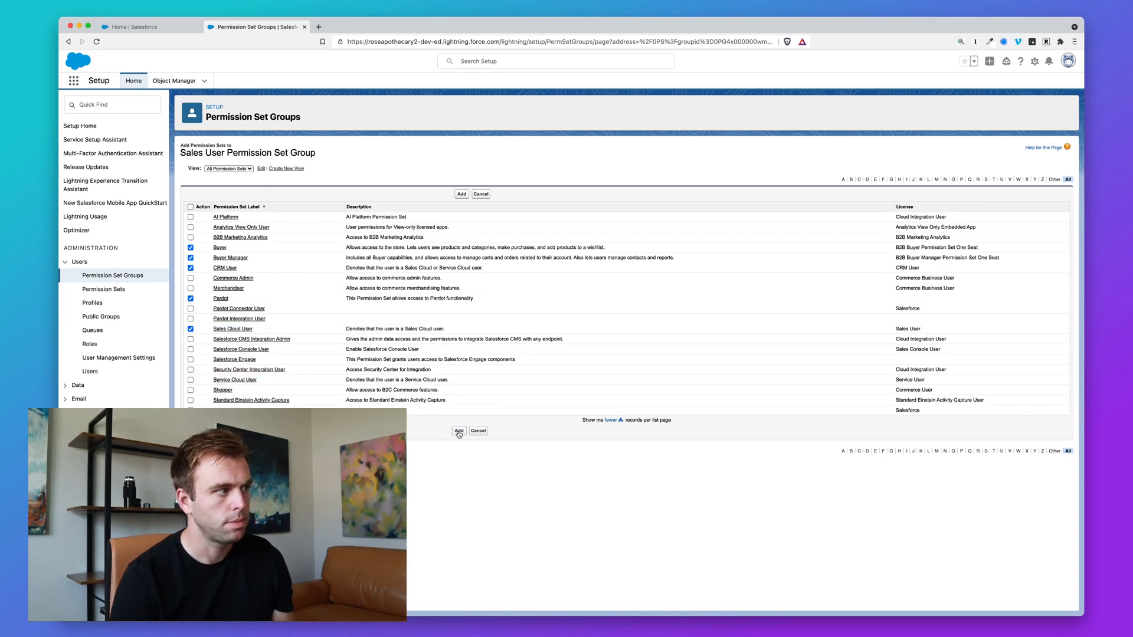
click(462, 193)
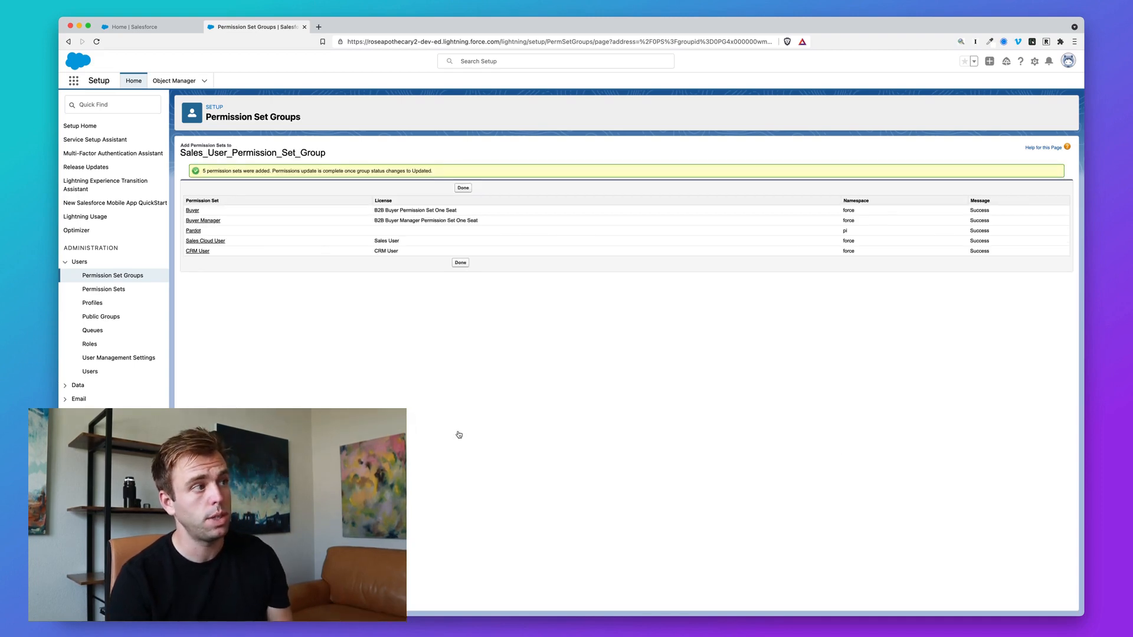
click(462, 262)
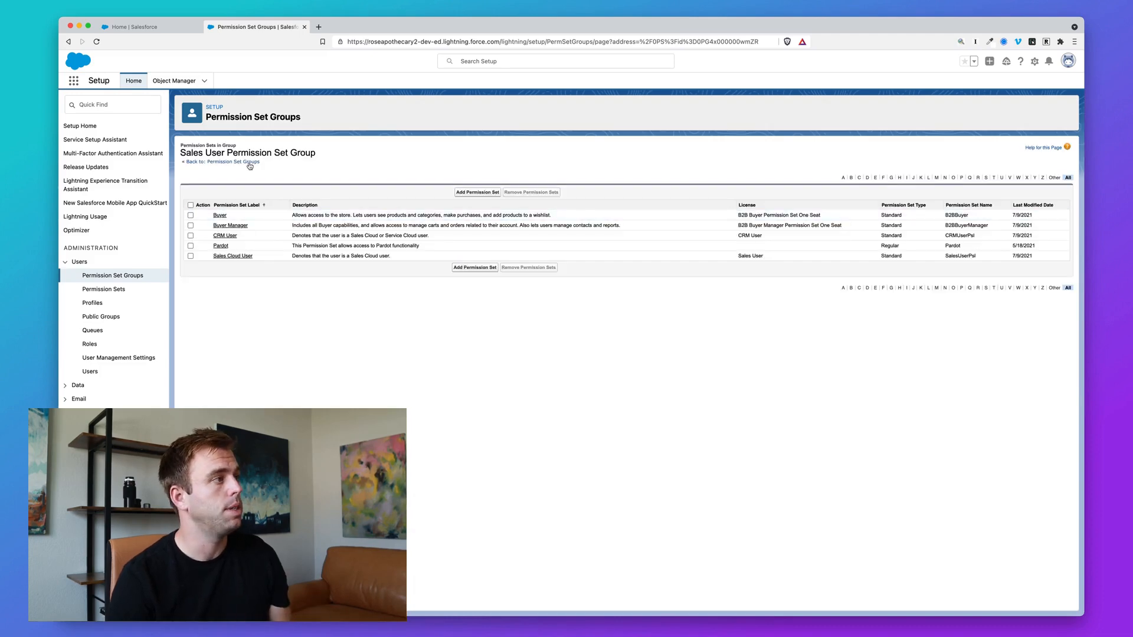
click(232, 162)
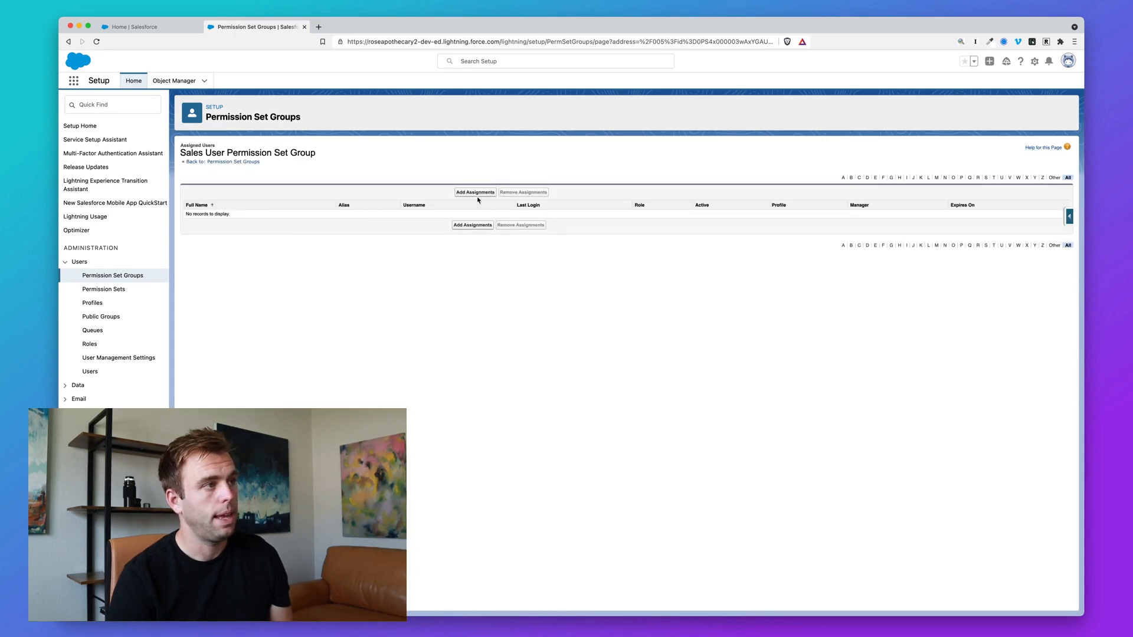
mouse_move(476, 192)
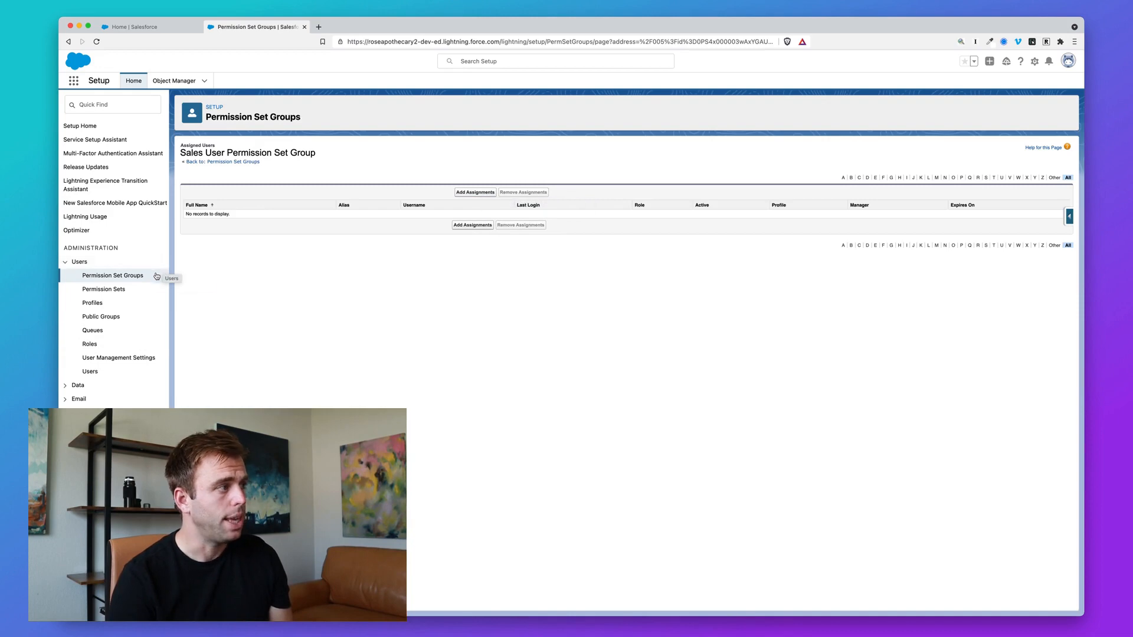
mouse_move(256, 288)
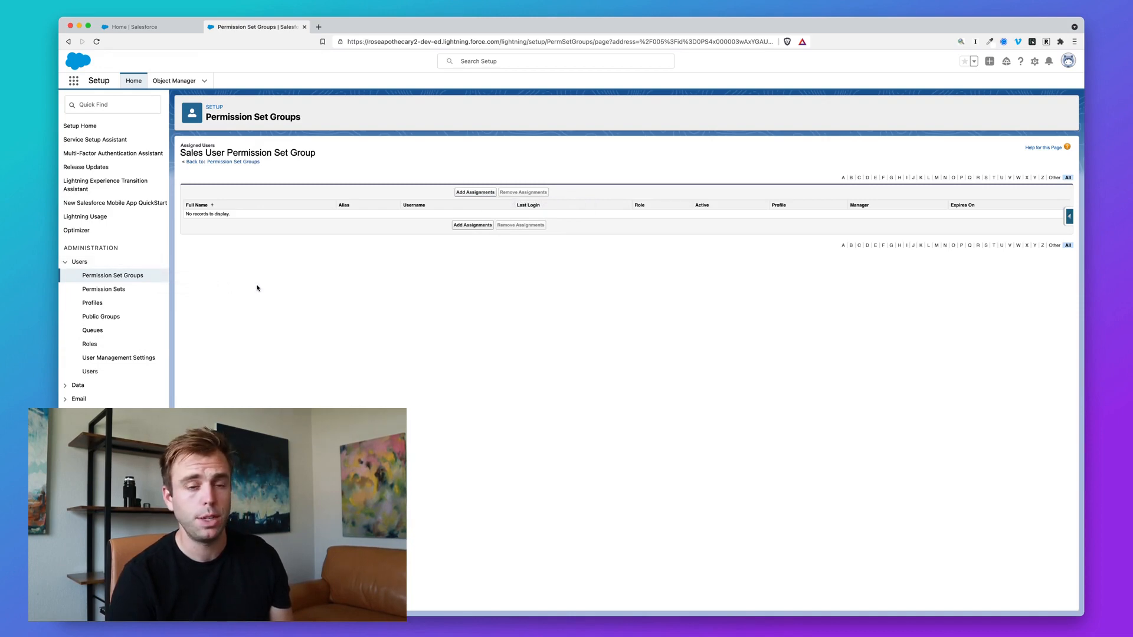